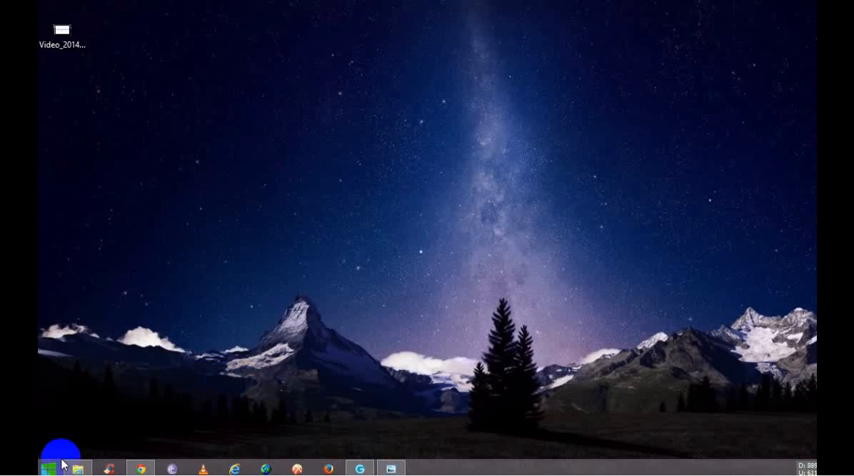
Step: Open This PC from the Start menu to view the drives, including Song (E:)
{"action": "left_click", "coordinate": [41, 467]}
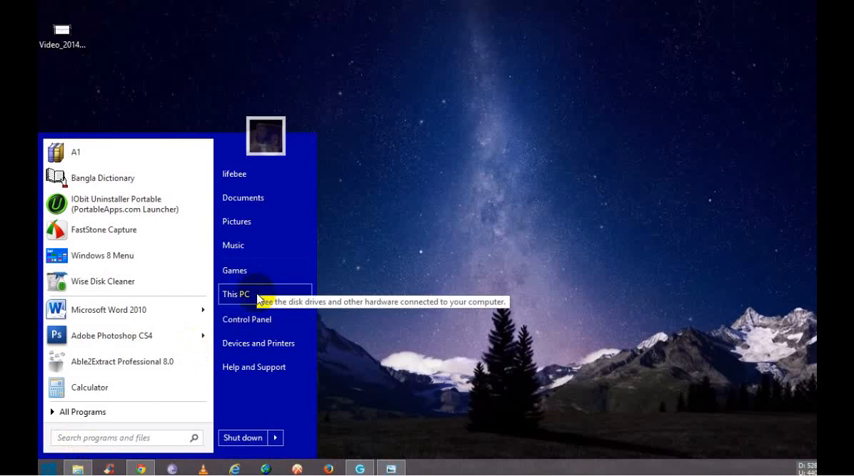
{"action": "left_click", "coordinate": [234, 294]}
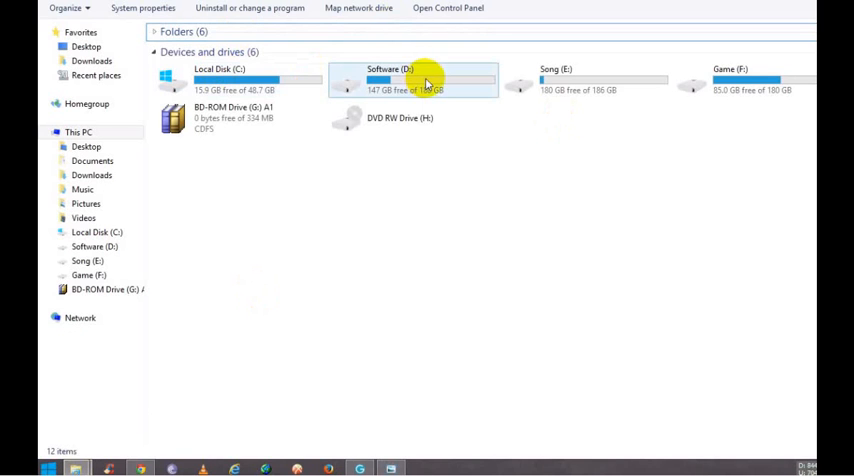
{"action": "mouse_move", "coordinate": [560, 131]}
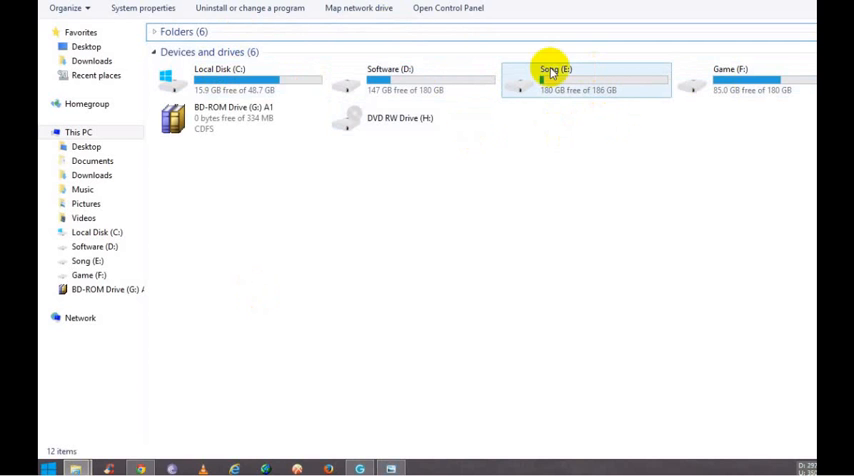
{"action": "mouse_move", "coordinate": [553, 80]}
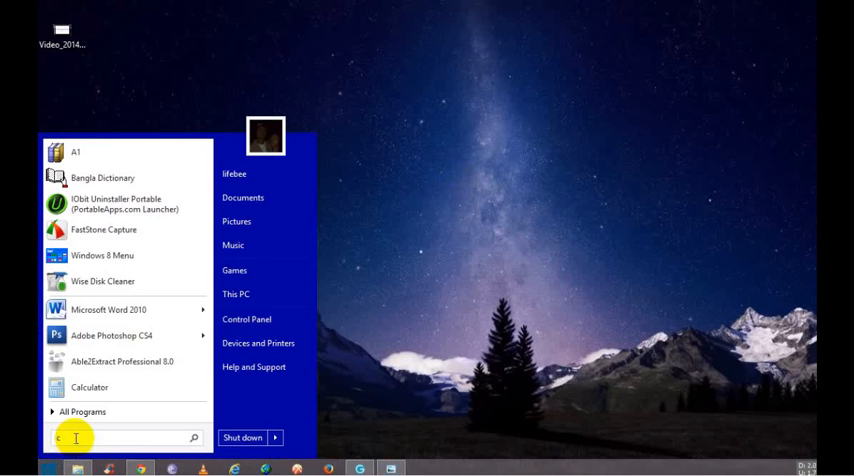
Step: Launch cmd from the Start search and run diskpart
{"action": "type", "text": "md"}
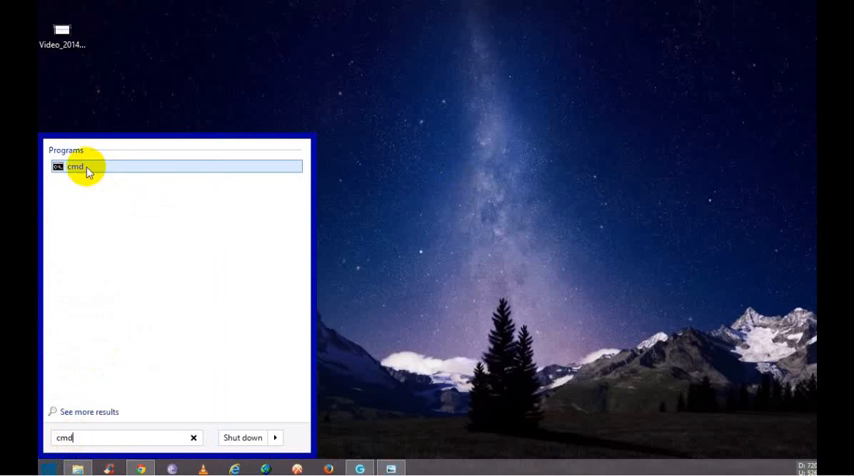
{"action": "left_click", "coordinate": [75, 166]}
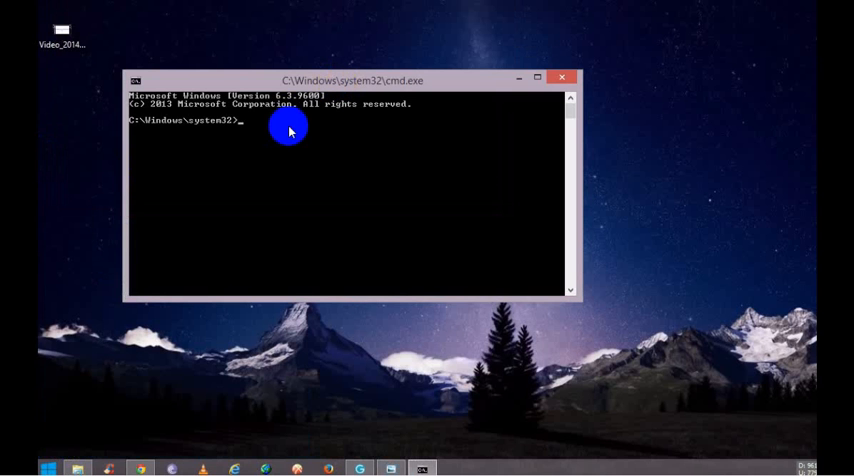
{"action": "type", "text": "di"}
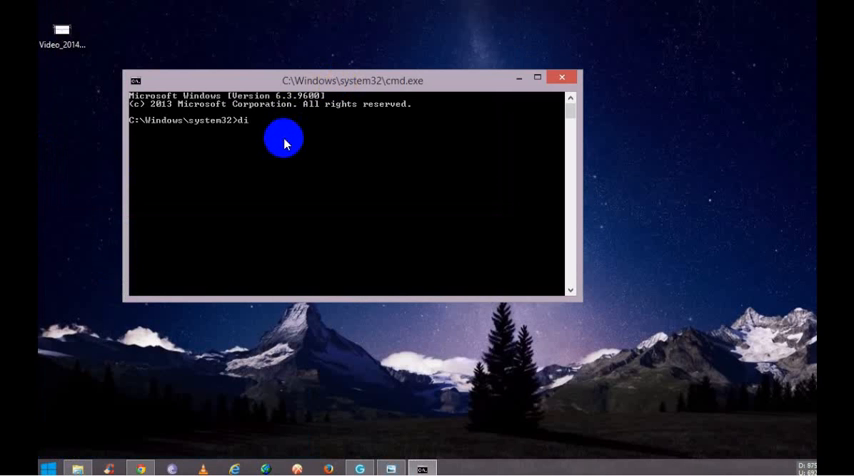
{"action": "type", "text": "skpart"}
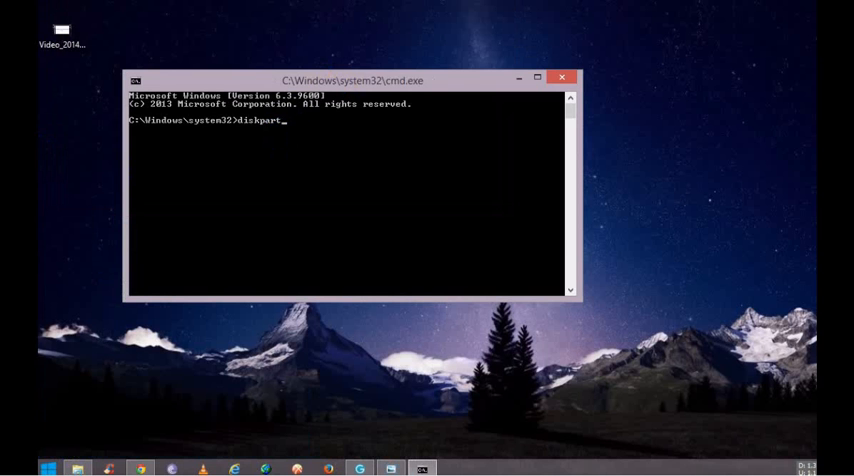
{"action": "key", "text": "enter"}
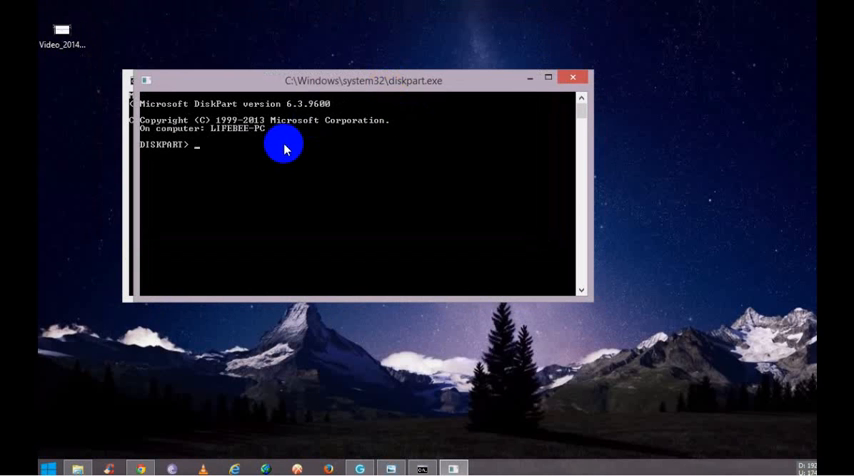
Step: Run 'list volume', then 'select volume 6' to choose the Song drive E
{"action": "type", "text": "list"}
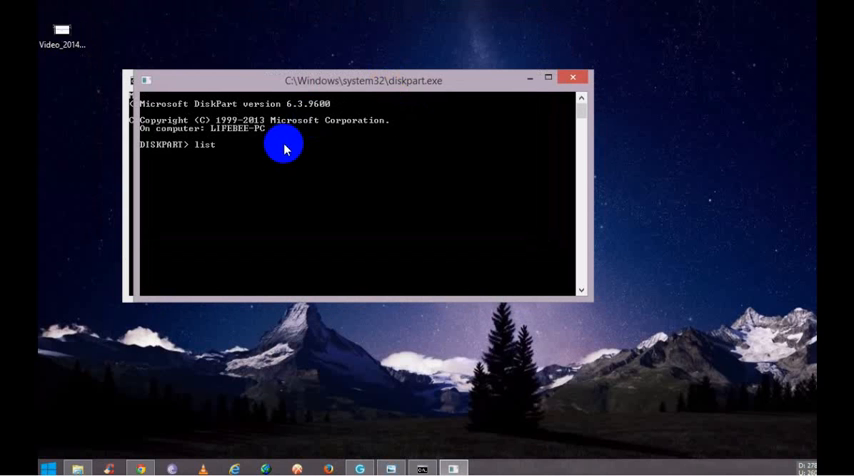
{"action": "type", "text": "volume"}
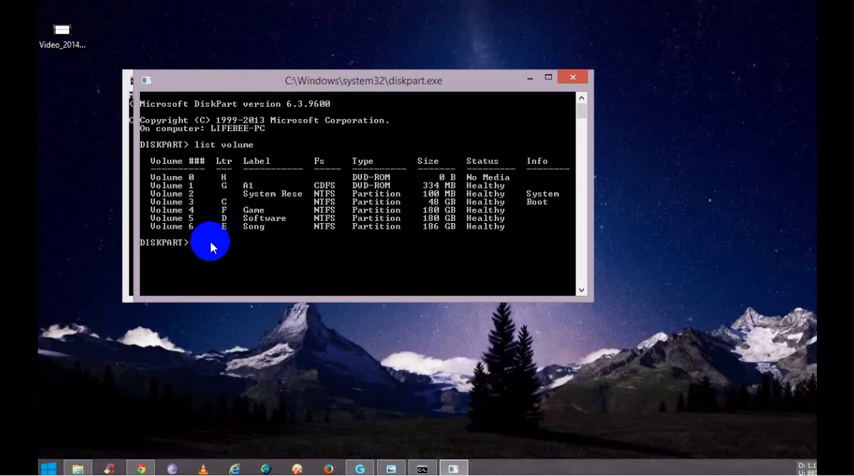
{"action": "type", "text": "se"}
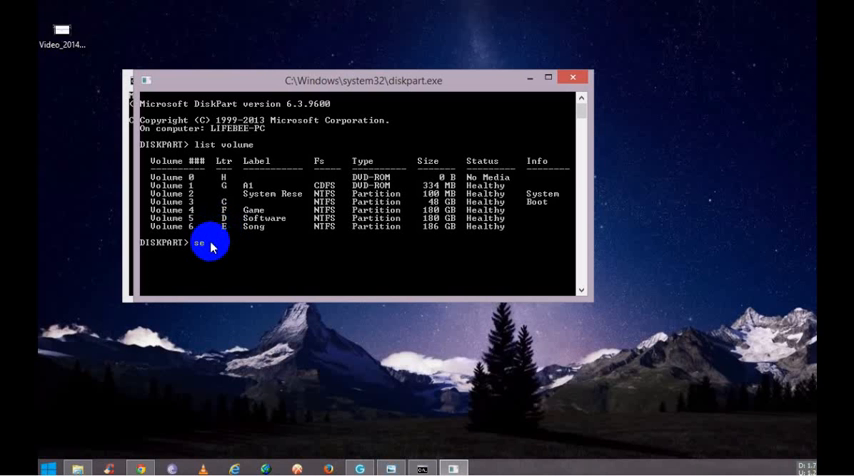
{"action": "type", "text": "lect"}
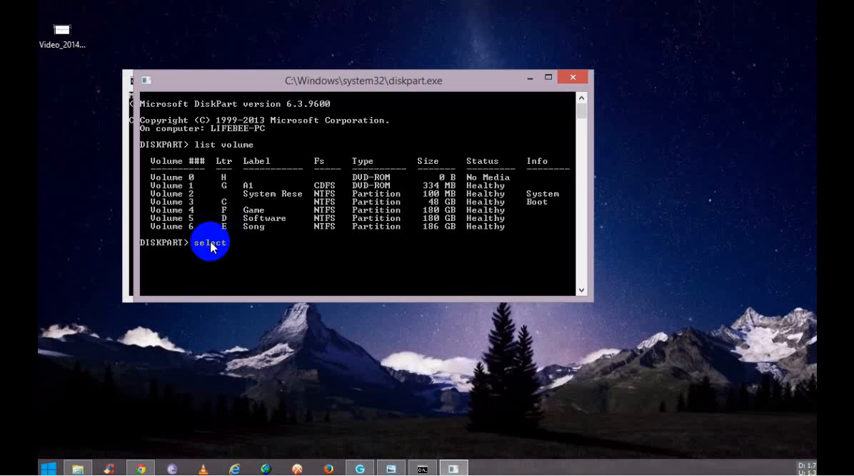
{"action": "type", "text": "volume"}
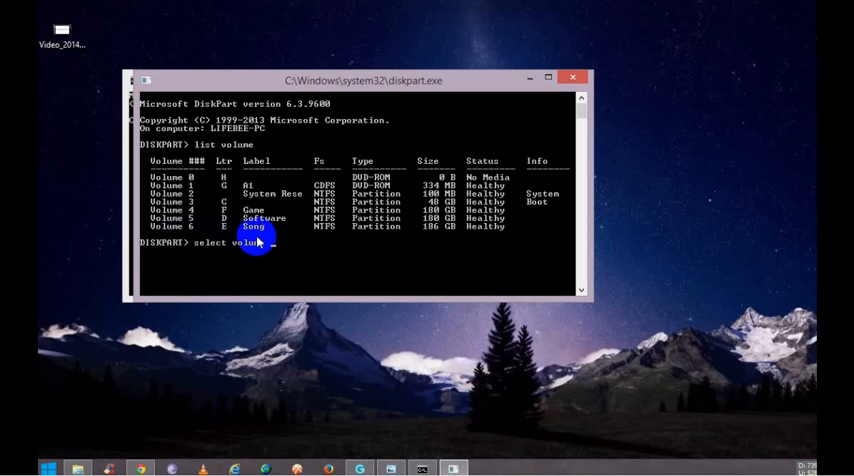
{"action": "type", "text": "6"}
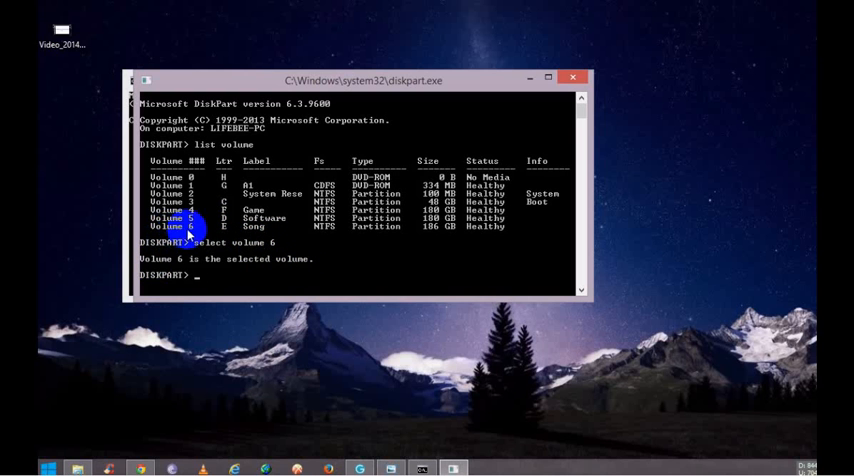
{"action": "mouse_move", "coordinate": [205, 280]}
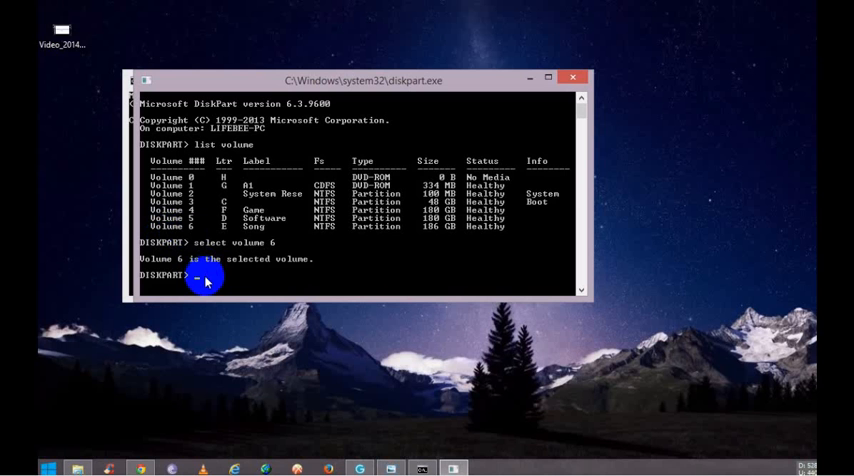
Step: Run 'remove' to strip drive letter E from the Song volume
{"action": "type", "text": "remo"}
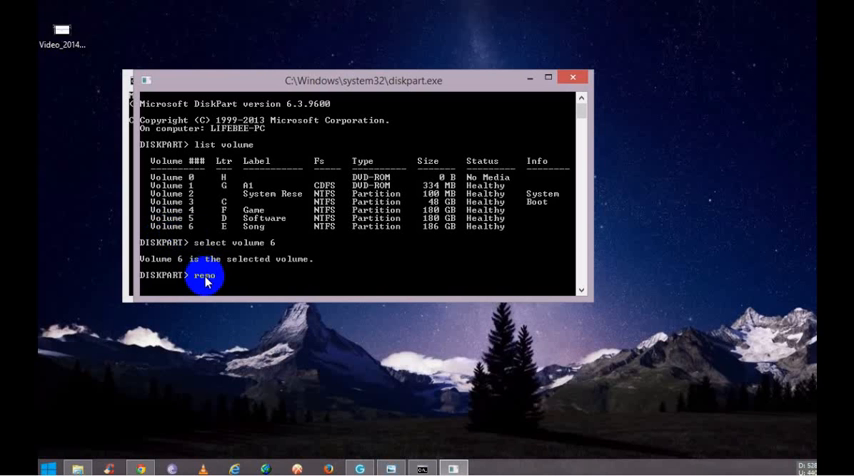
{"action": "type", "text": "ve"}
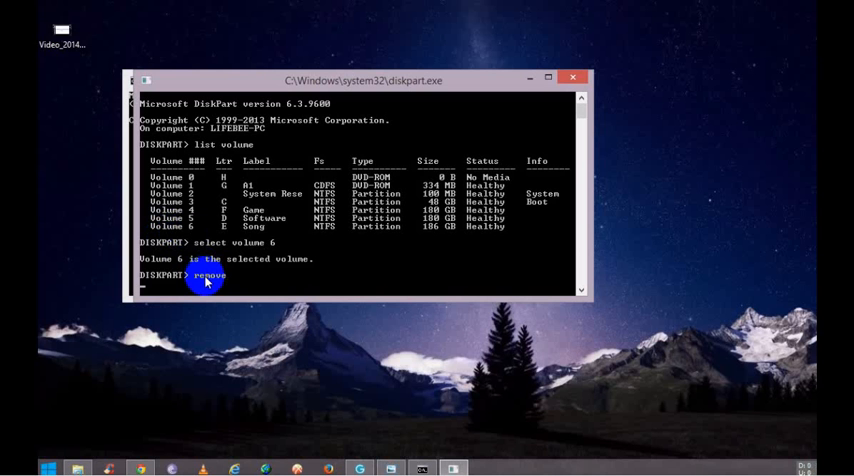
{"action": "key", "text": "enter"}
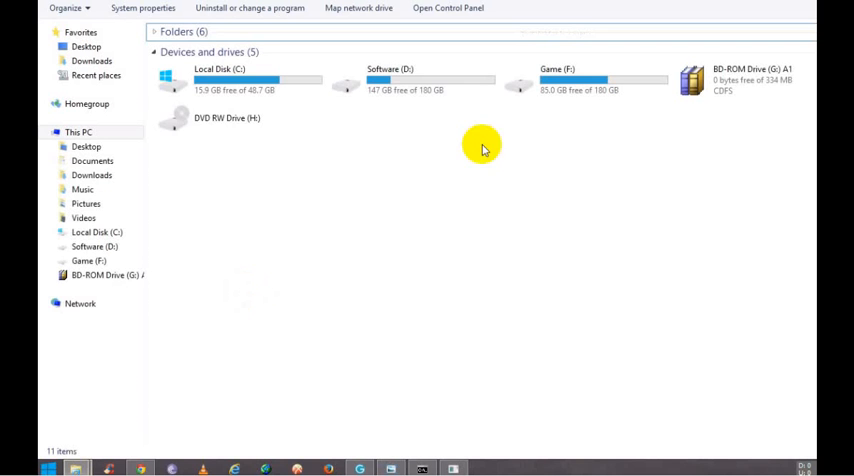
Step: Check This PC's Devices and drives to confirm Song (E:) is gone
{"action": "left_click", "coordinate": [585, 79]}
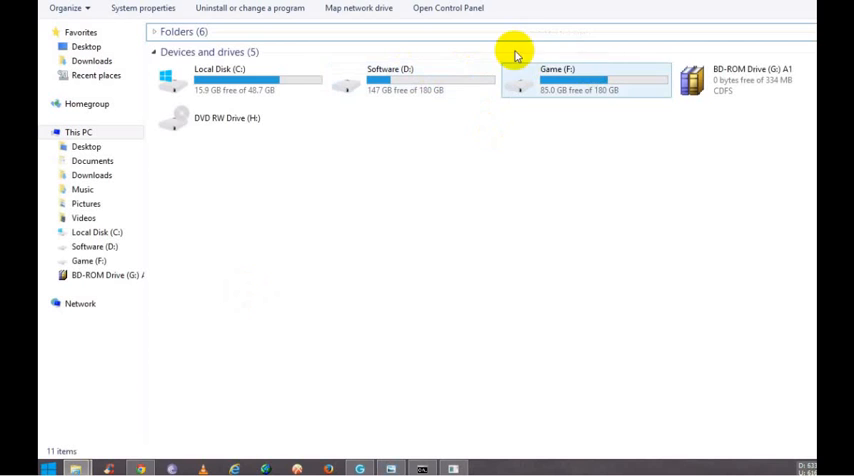
{"action": "mouse_move", "coordinate": [531, 122]}
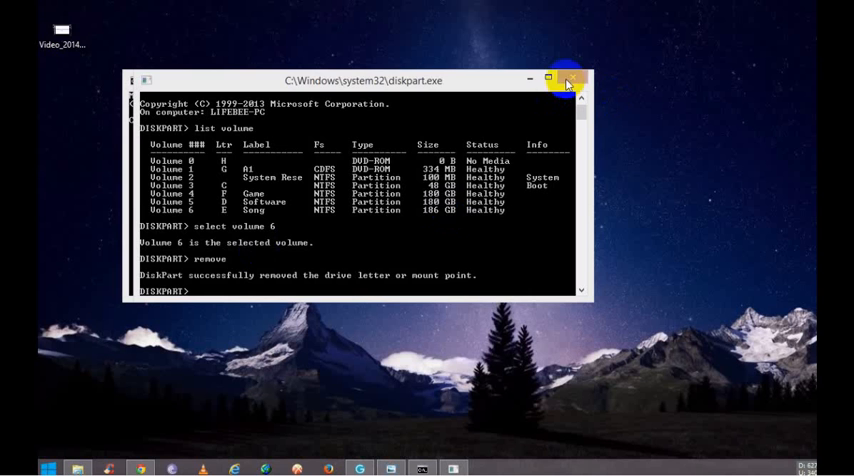
Step: Close the old DiskPart window and relaunch diskpart from a new Command Prompt
{"action": "left_click", "coordinate": [569, 80]}
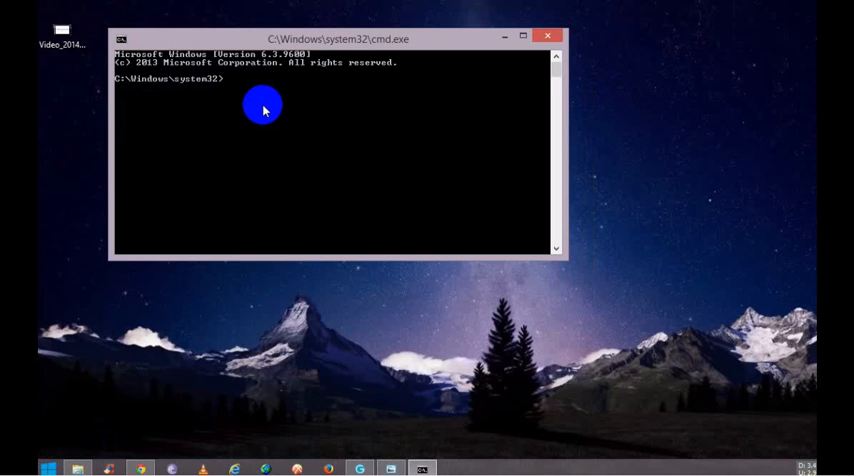
{"action": "type", "text": "distp"}
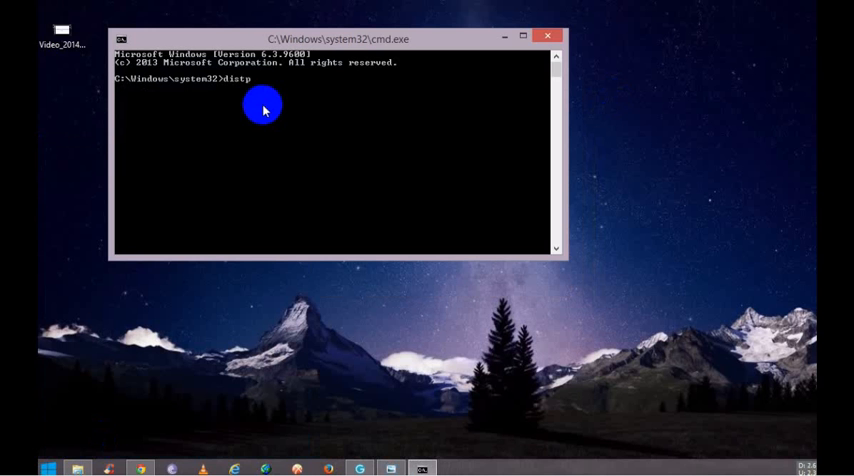
{"action": "type", "text": "art"}
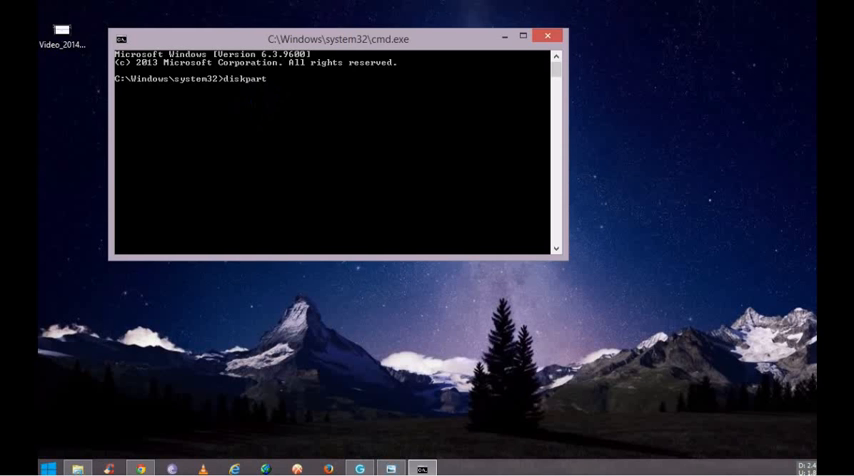
{"action": "key", "text": "enter"}
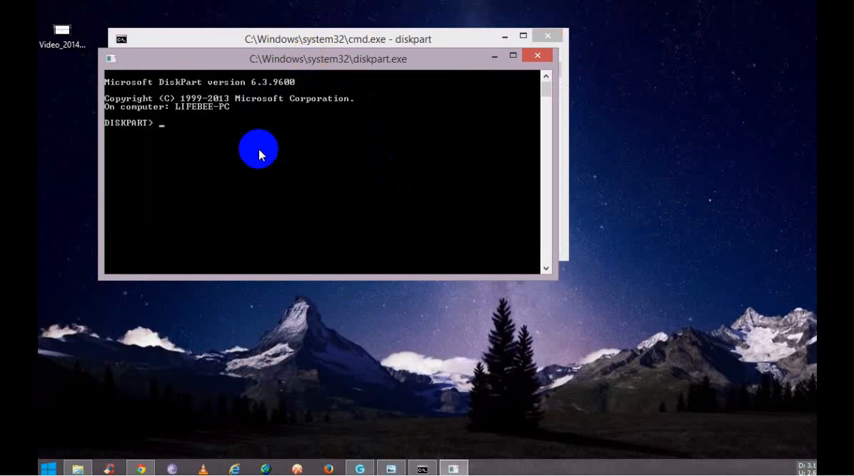
Step: Run 'list volume' and 'select volume 6' to reselect the letterless Song volume, then type 'assign'
{"action": "type", "text": "list"}
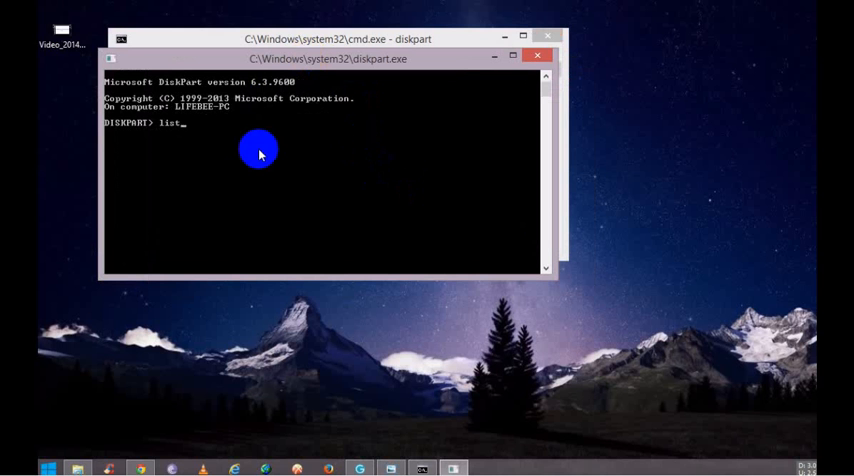
{"action": "type", "text": "volume"}
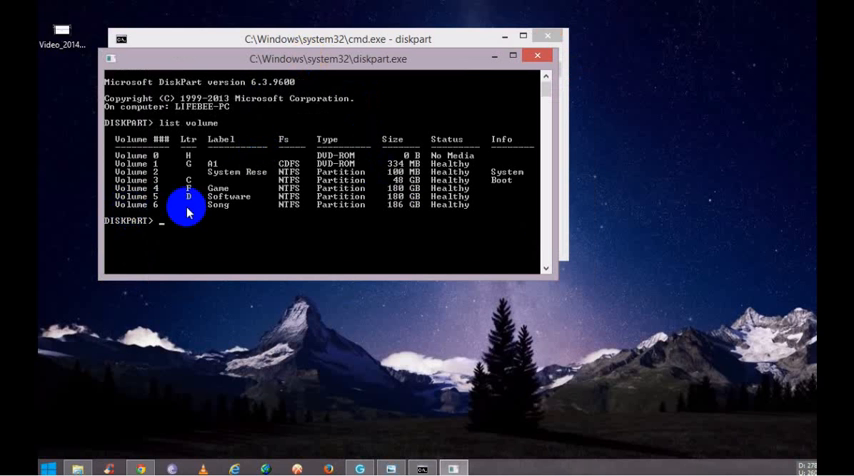
{"action": "mouse_move", "coordinate": [152, 211]}
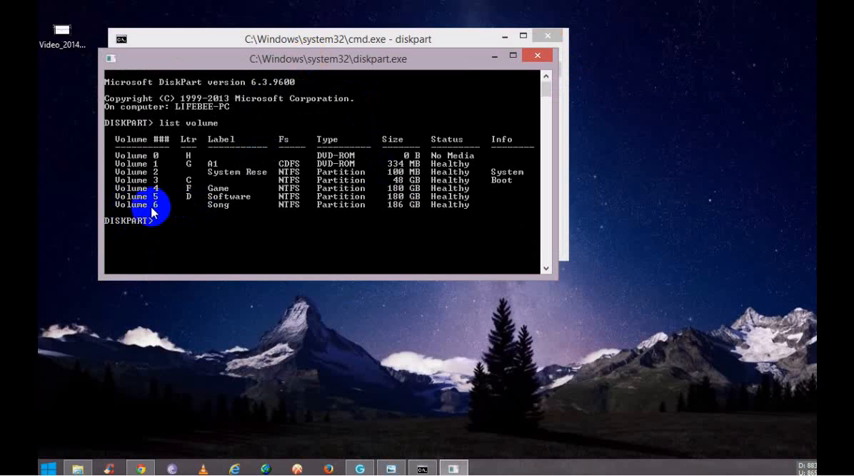
{"action": "type", "text": "select"}
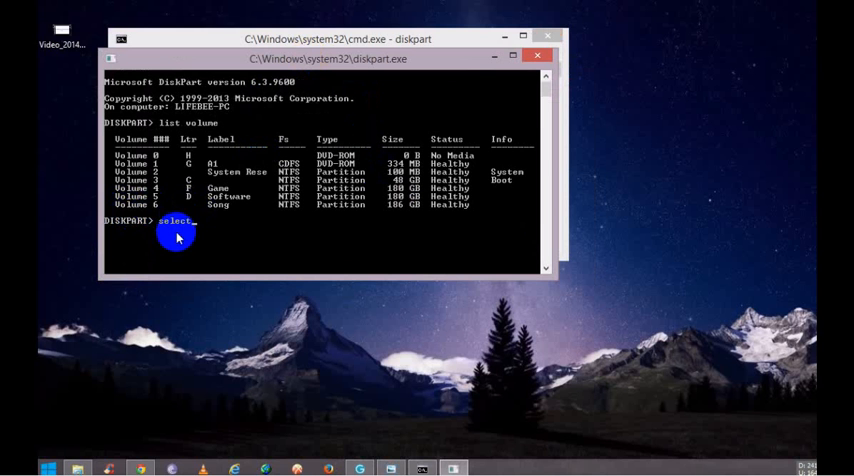
{"action": "type", "text": "volume 6"}
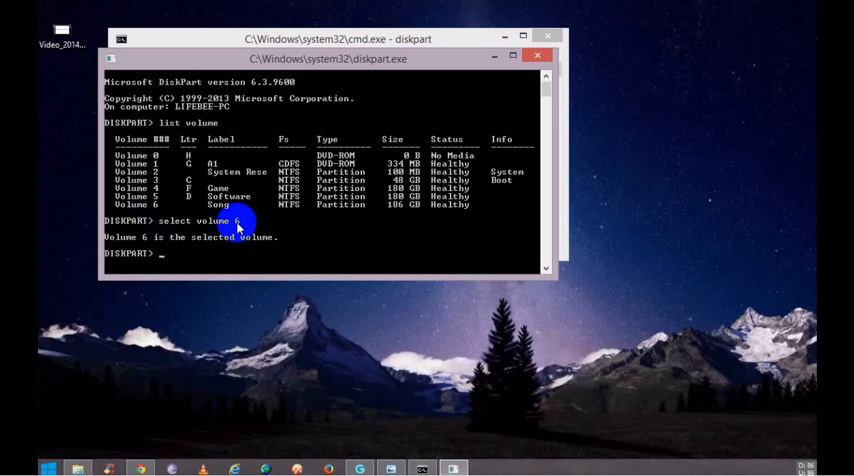
{"action": "type", "text": "ass"}
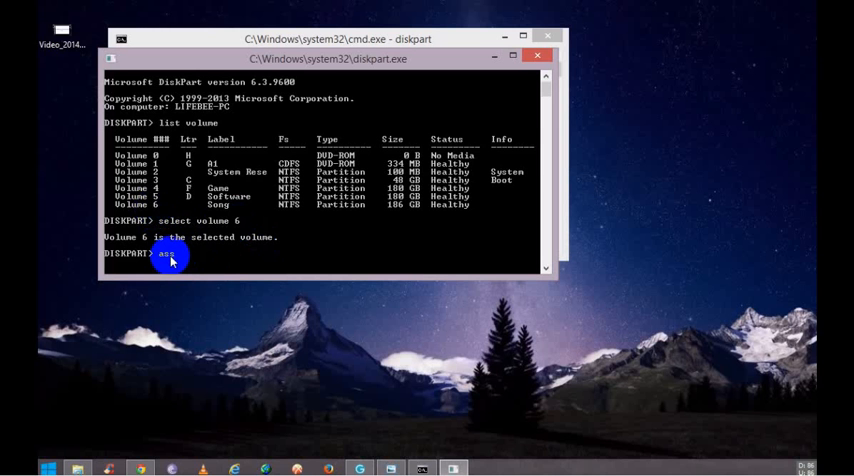
{"action": "type", "text": "assign"}
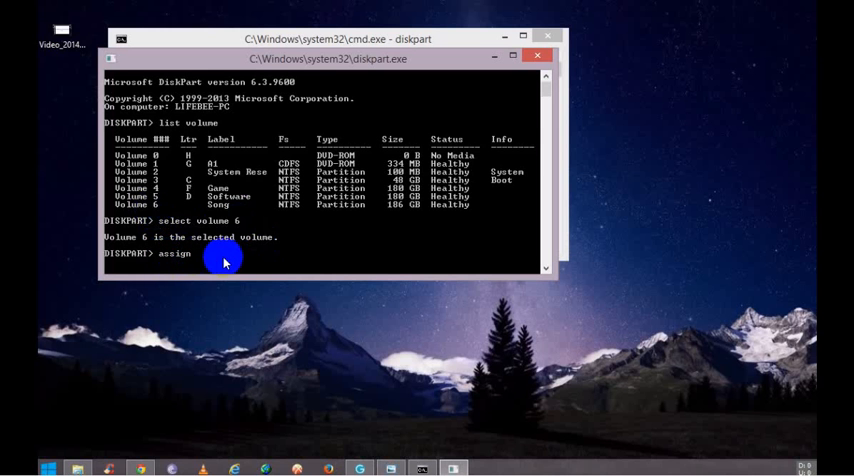
Step: Run 'assign' to give the Song volume a drive letter again
{"action": "key", "text": "enter"}
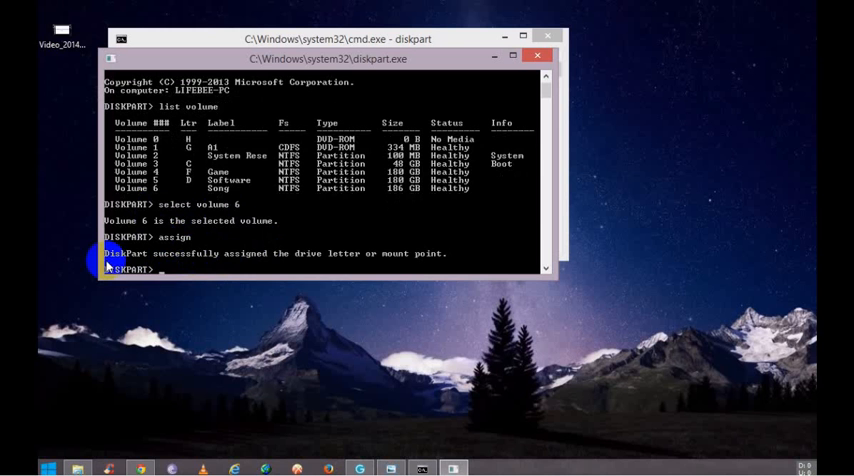
{"action": "mouse_move", "coordinate": [338, 263]}
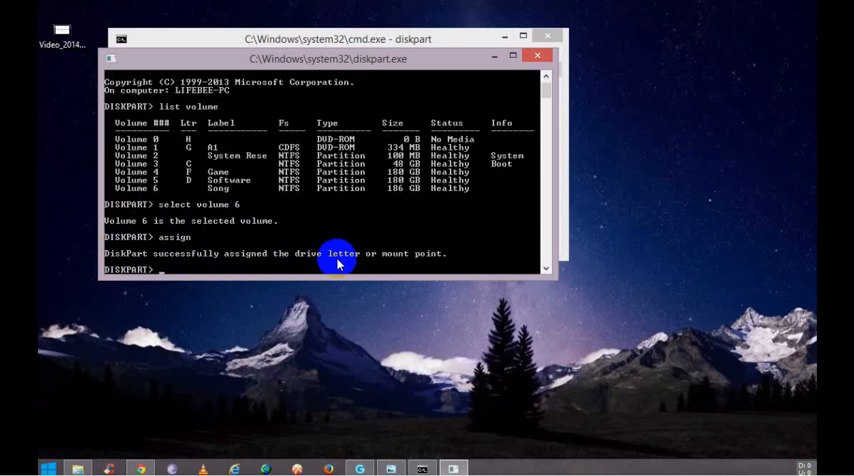
{"action": "mouse_move", "coordinate": [428, 253]}
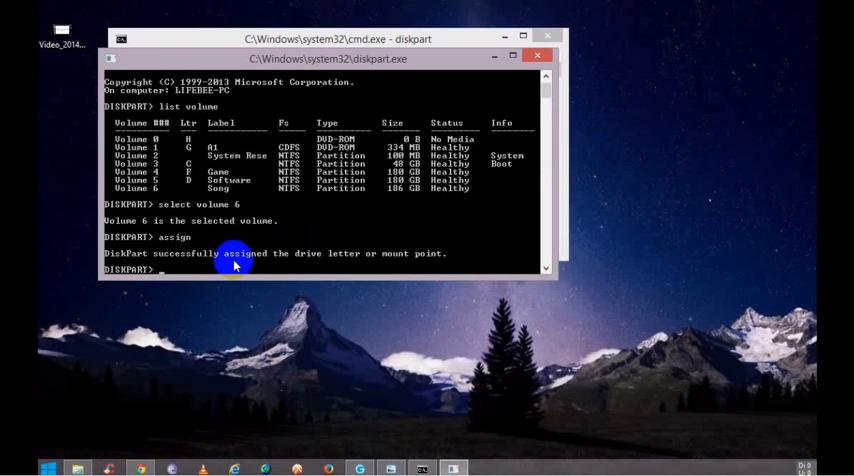
Step: Exit DiskPart and close the Command Prompt windows
{"action": "type", "text": "exit"}
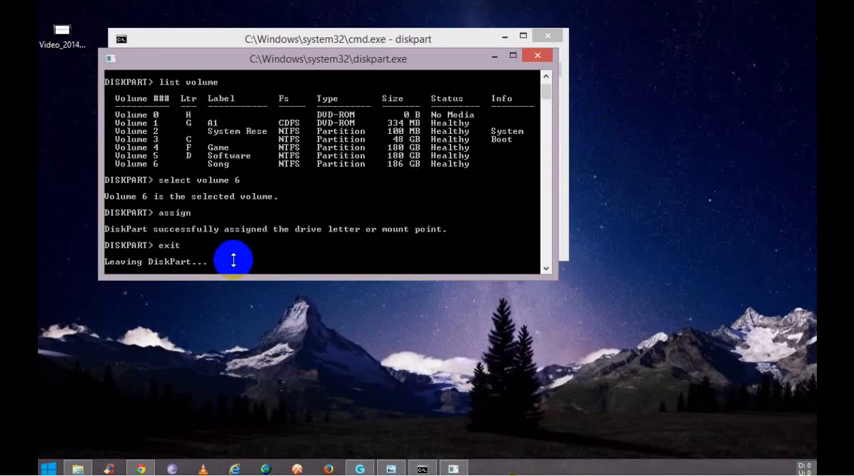
{"action": "left_click", "coordinate": [537, 57]}
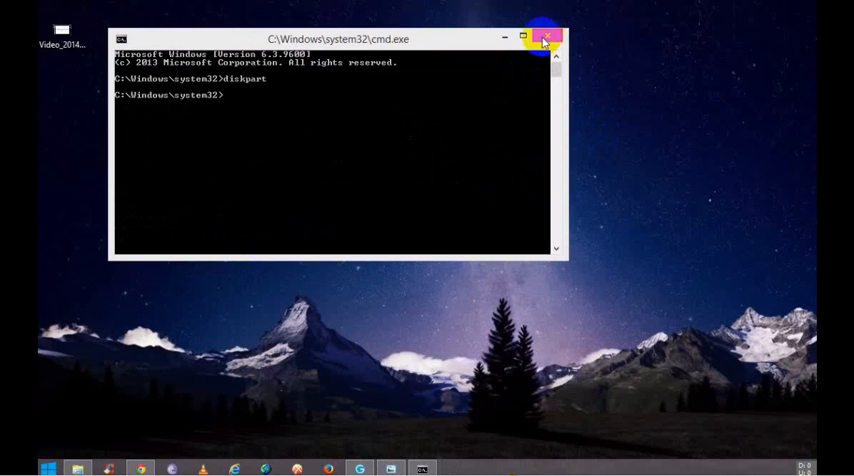
{"action": "left_click", "coordinate": [545, 38]}
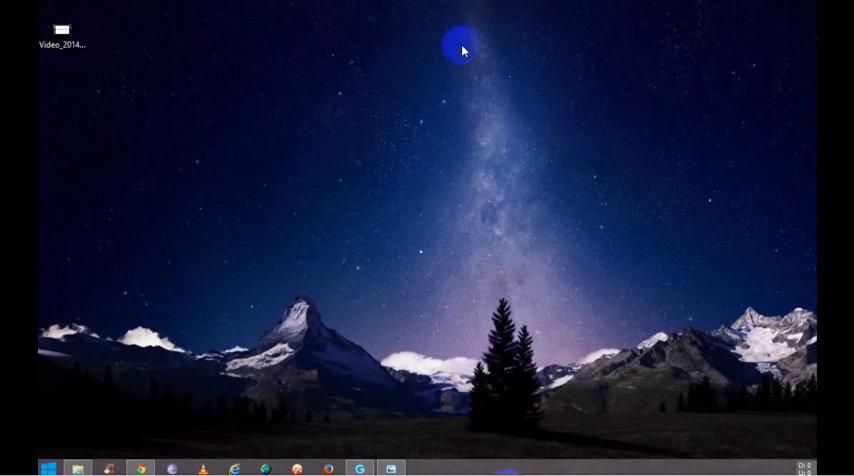